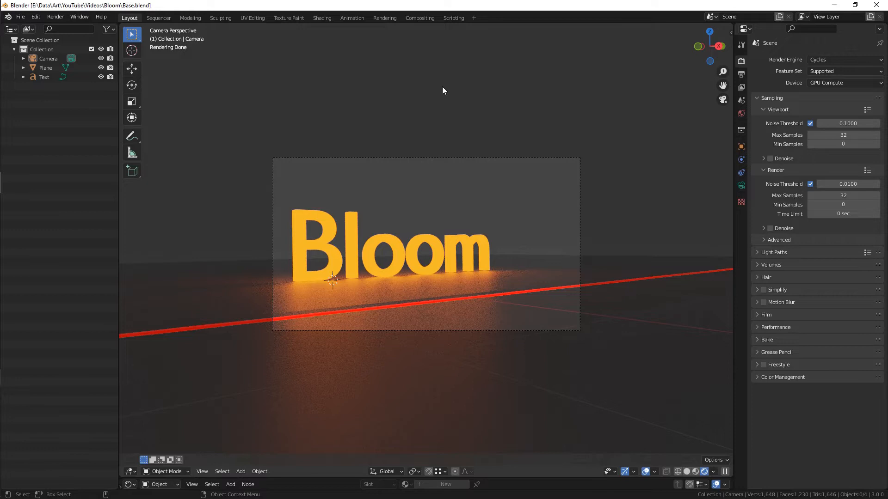
In Compositing, enable Use Nodes and drop a Glare node onto the Render Layers–Composite link.
left_click(419, 18)
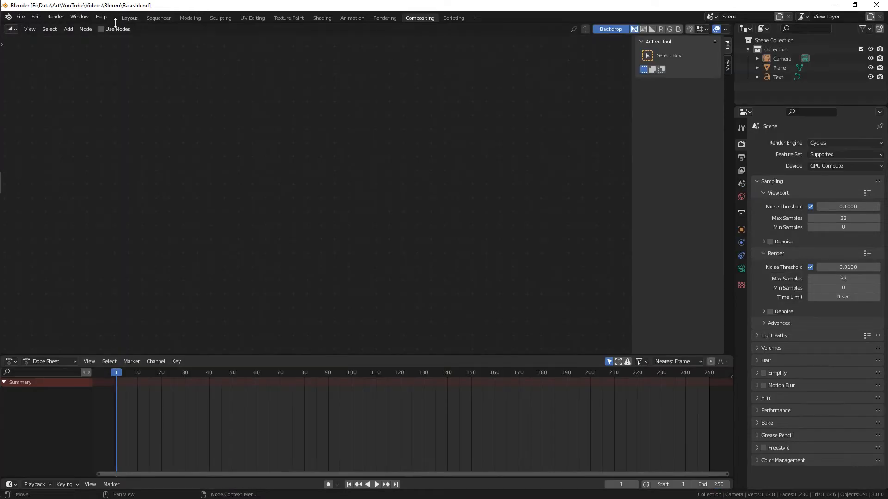
left_click(101, 29)
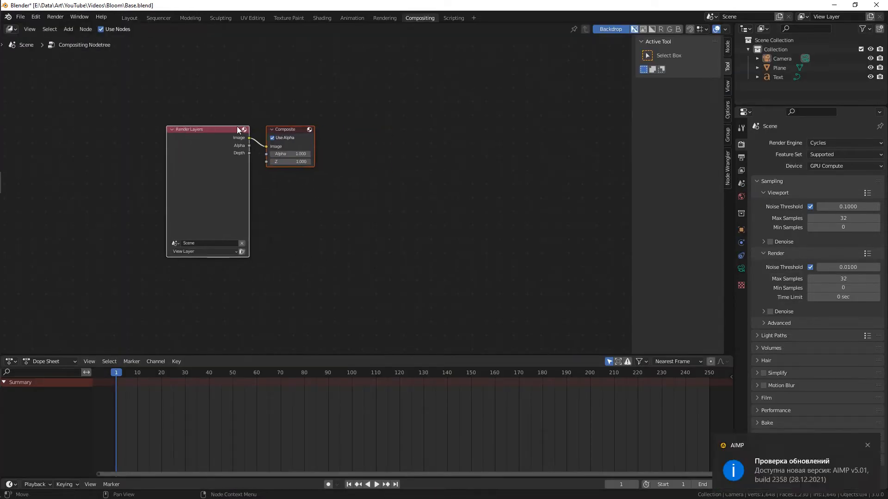
type("g")
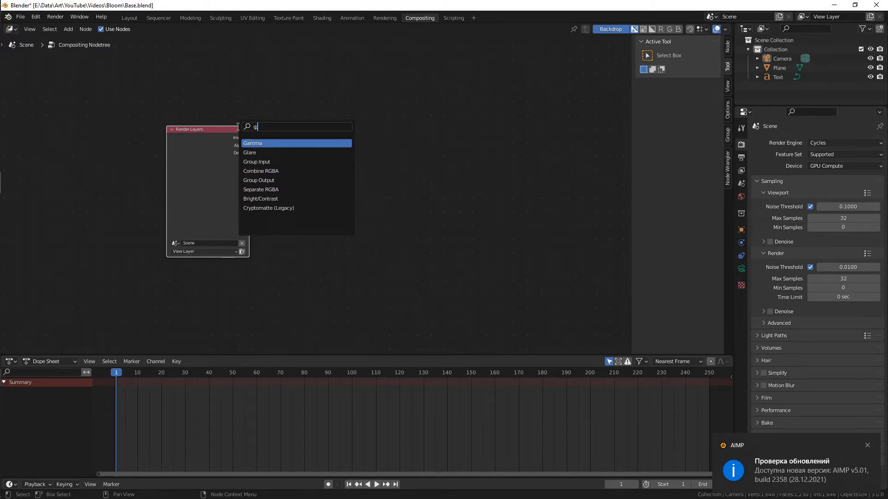
left_click(250, 153)
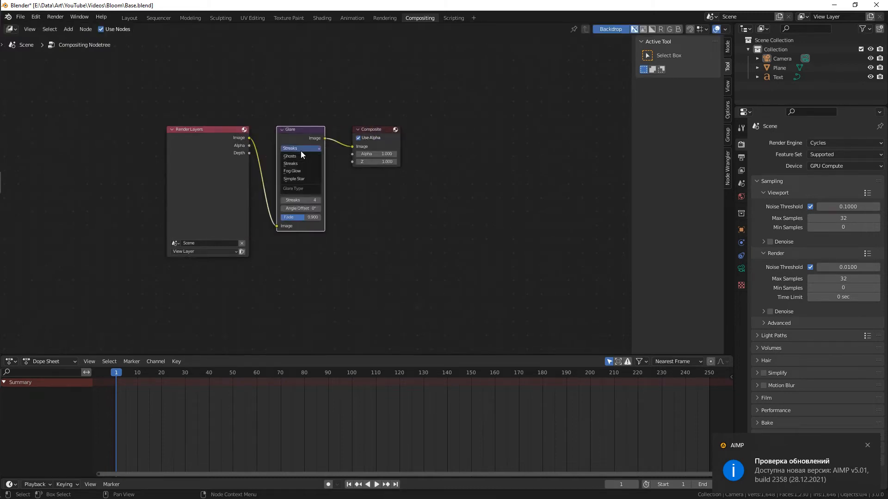
left_click(292, 170)
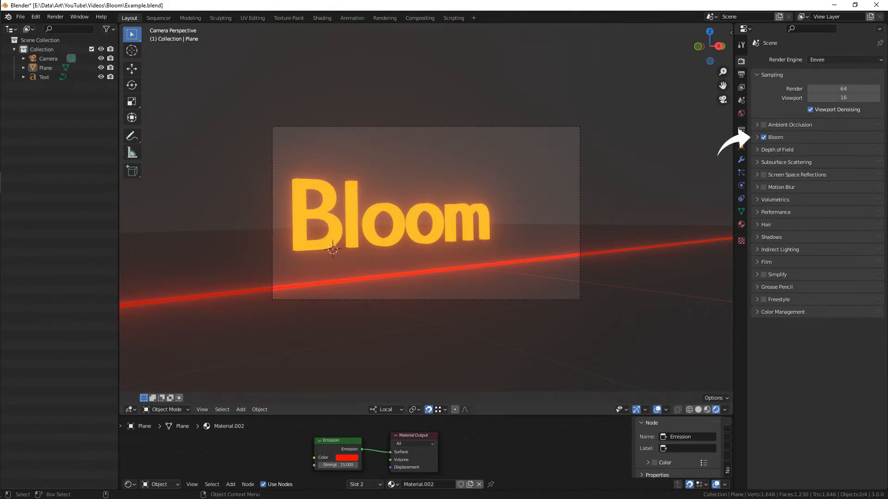
Inspect the Bloom settings in Example.blend's Eevee Render Properties.
left_click(763, 137)
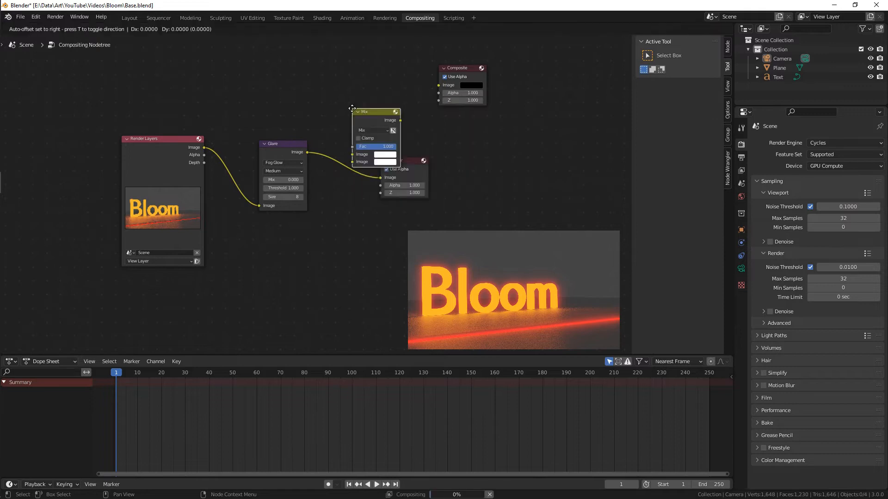
Set the first Mix node to Difference and the second Mix node to Add.
left_click(357, 133)
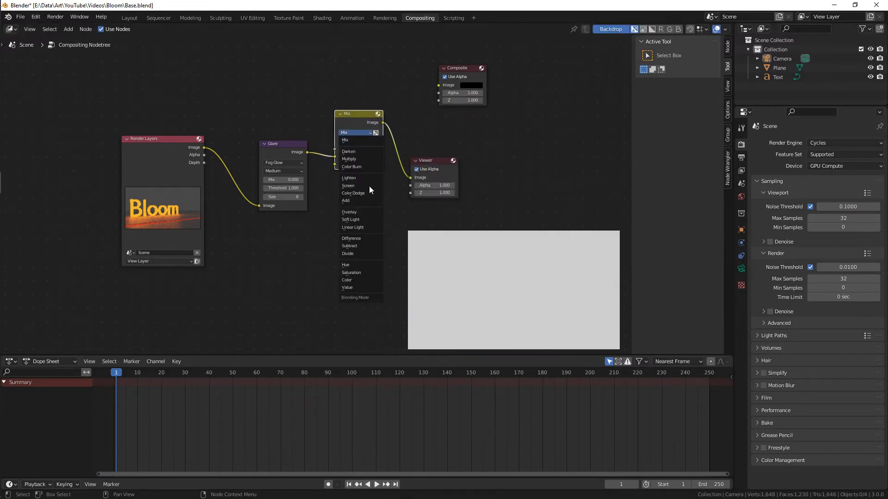
left_click(351, 238)
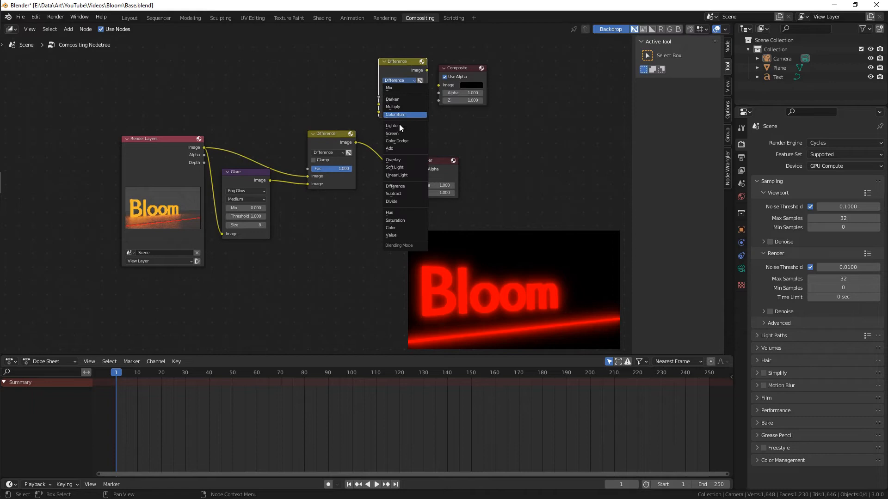
left_click(389, 148)
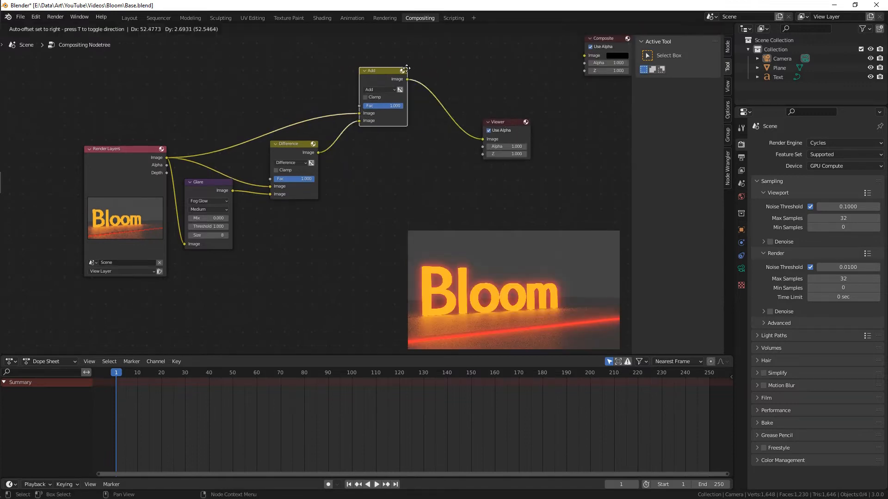
Add a Hue Saturation Value node with hue 0.545, plus a Separate RGBA node for previewing.
type("hue")
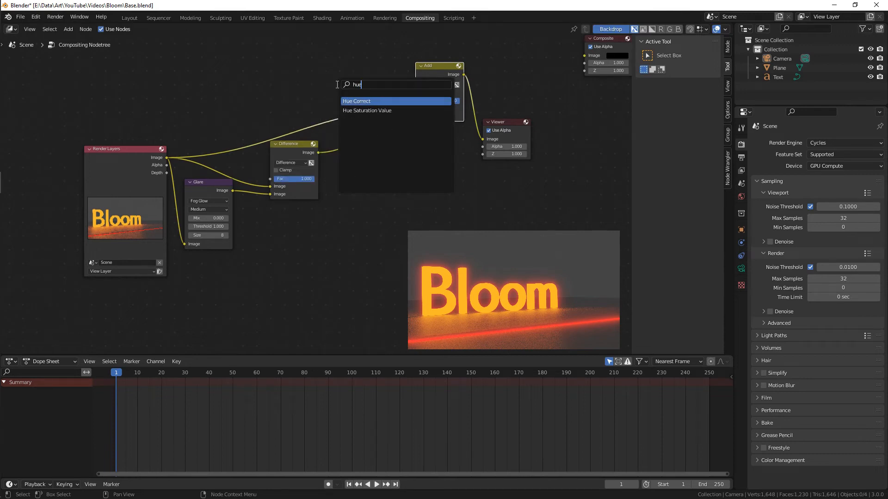
left_click(366, 110)
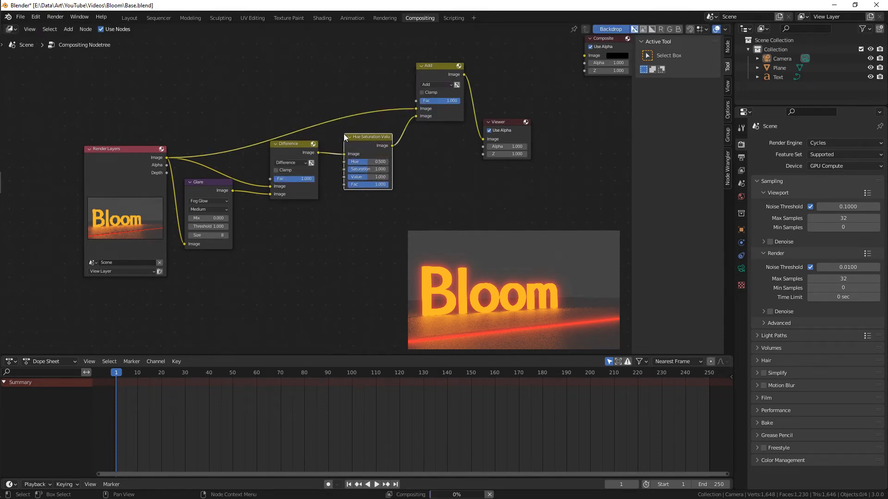
left_click(369, 162)
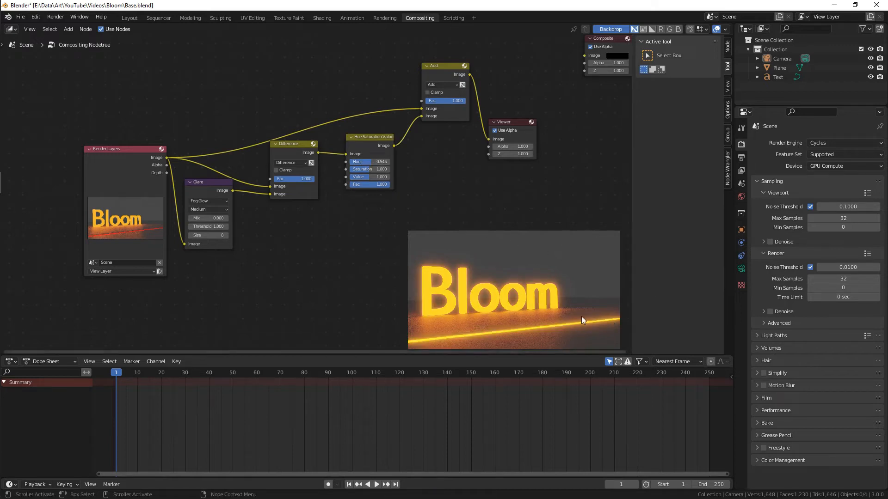
mouse_move(469, 286)
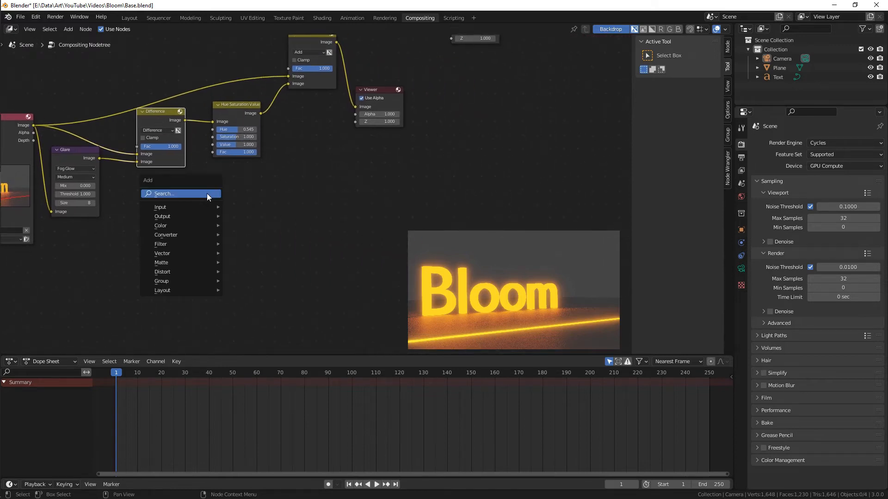
type("sepa")
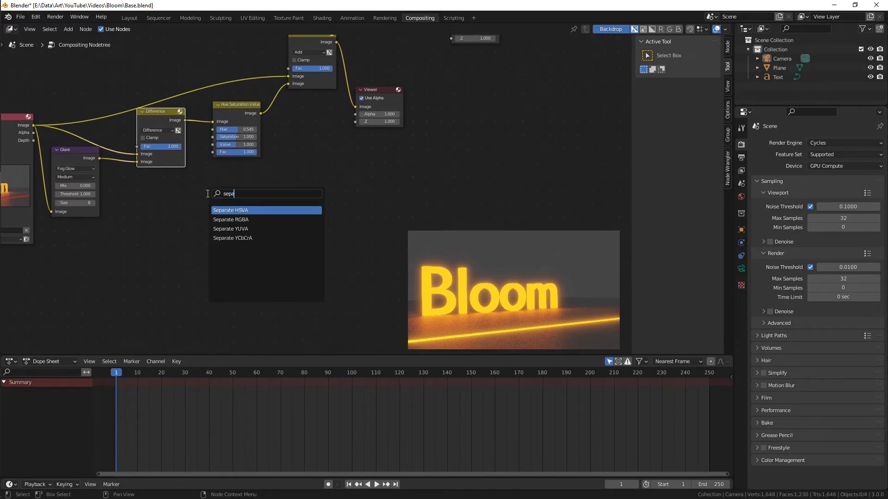
left_click(230, 219)
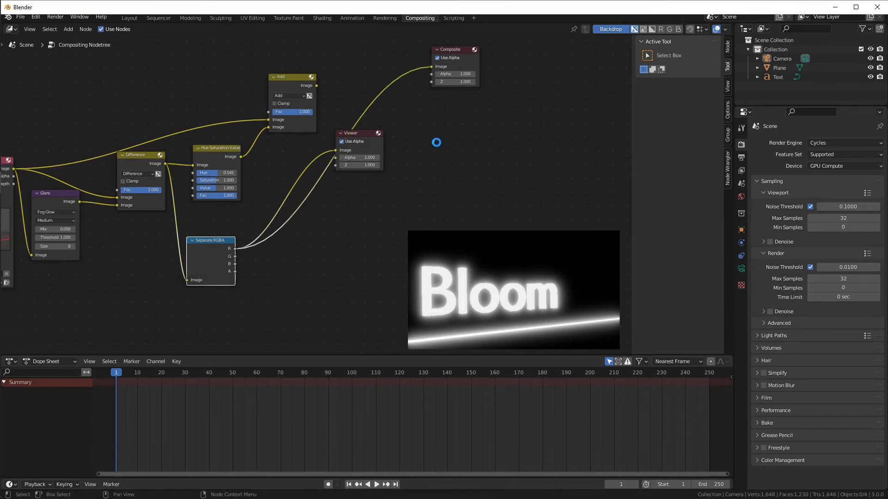
Render the frame, show the Composite result, and save it as untitled.png.
key("F12")
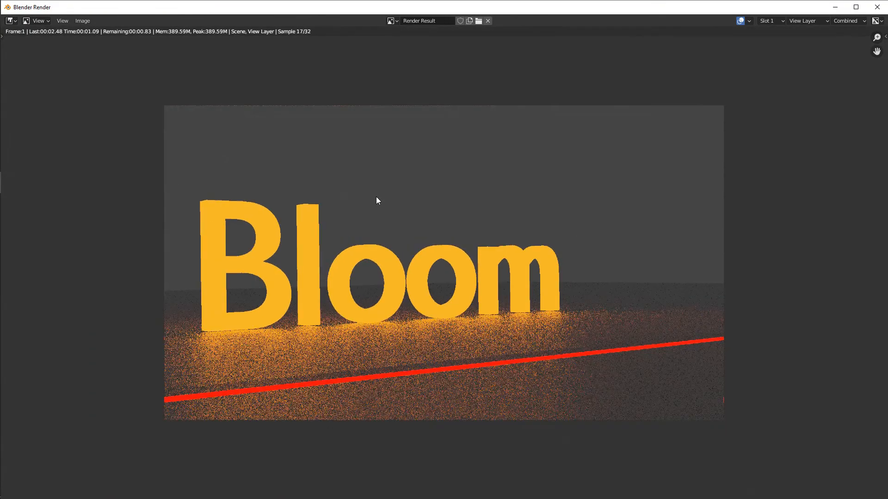
left_click(848, 21)
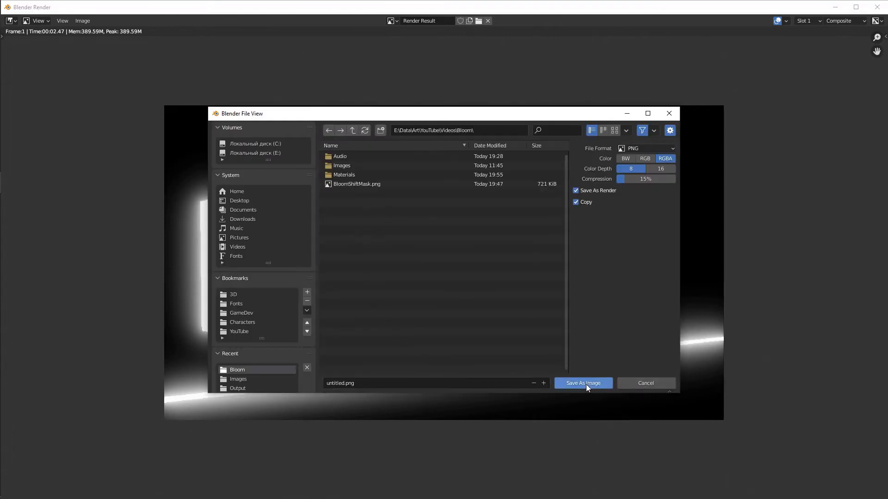
left_click(582, 382)
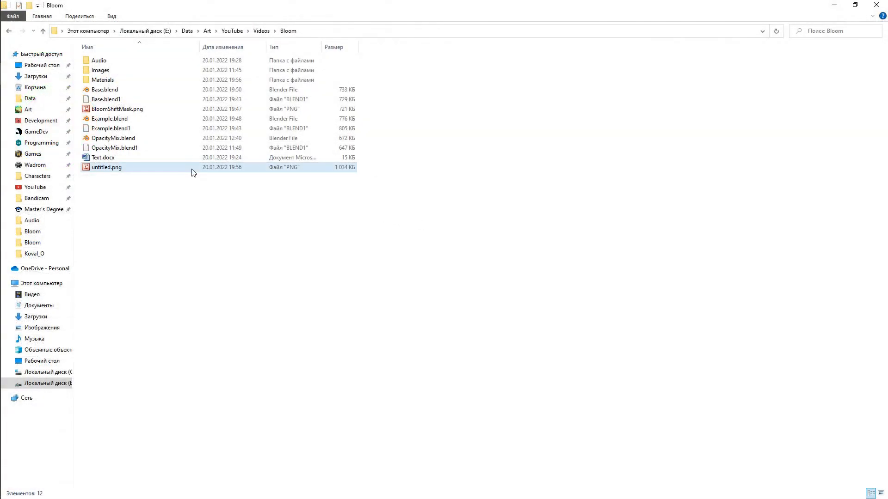
left_click(117, 109)
type(".005")
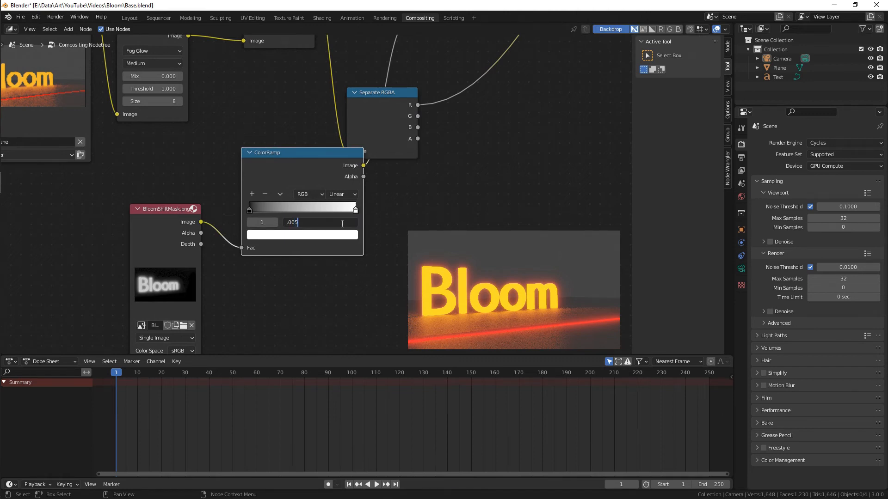
Set the ColorRamp stop position to .005.
key("Return")
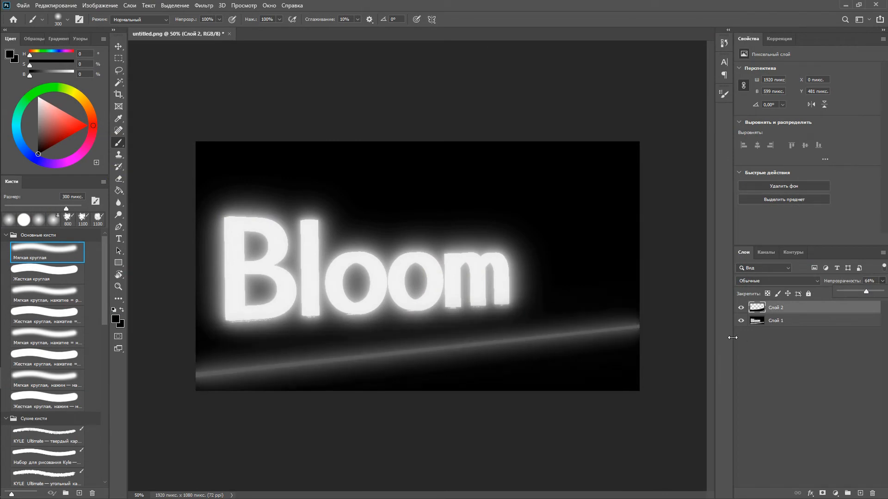
mouse_move(858, 305)
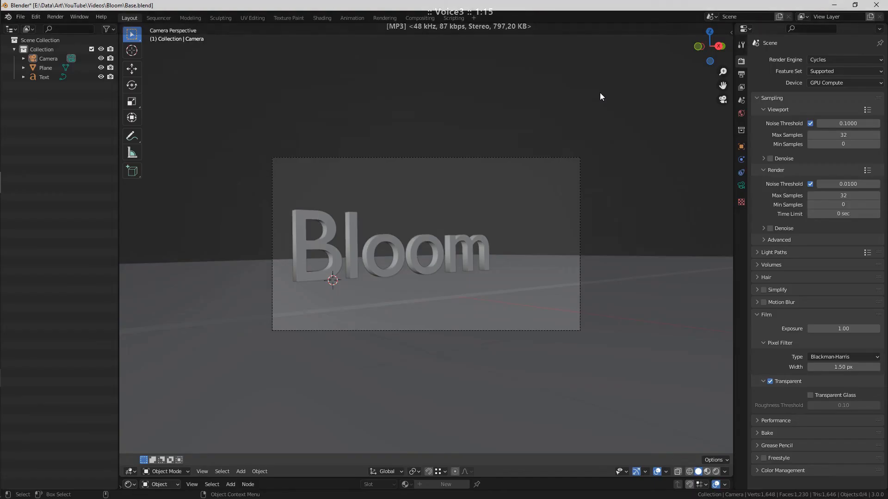
mouse_move(621, 168)
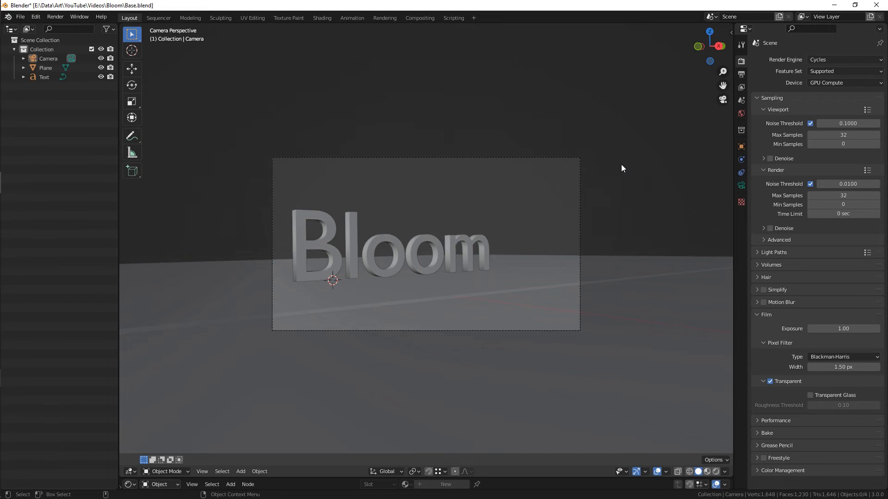
mouse_move(650, 185)
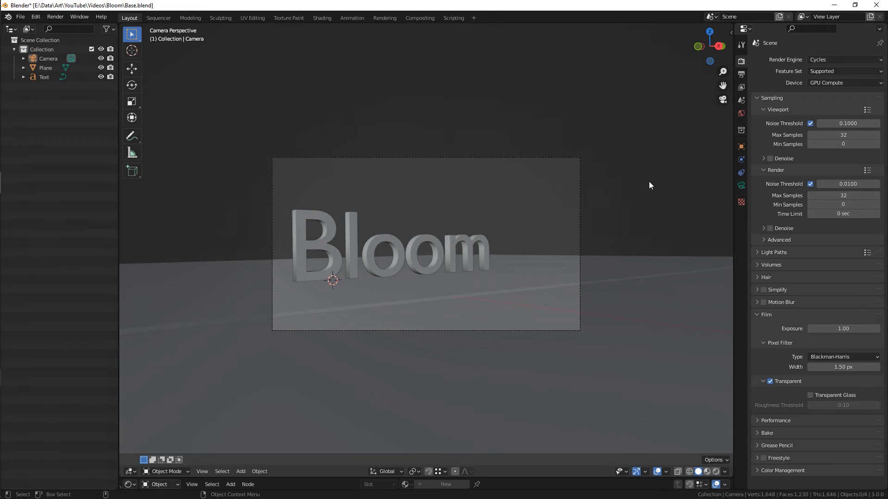
mouse_move(596, 201)
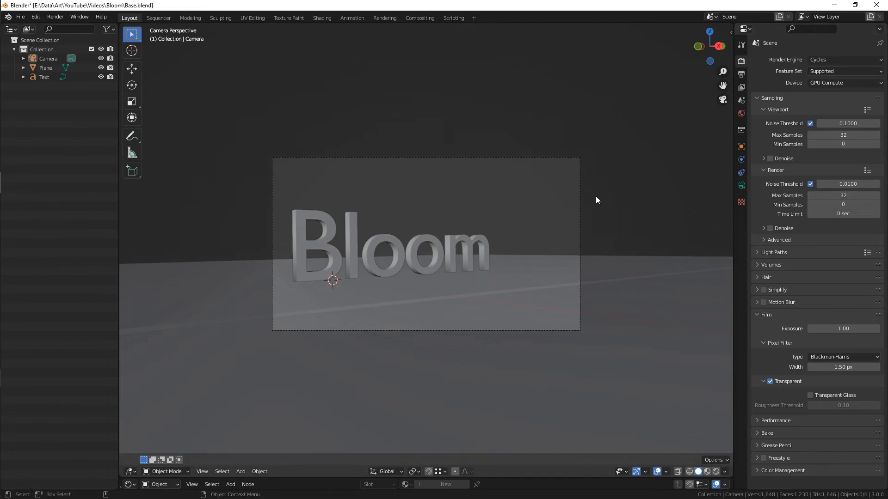
Return to the Compositing workspace node tree.
left_click(419, 17)
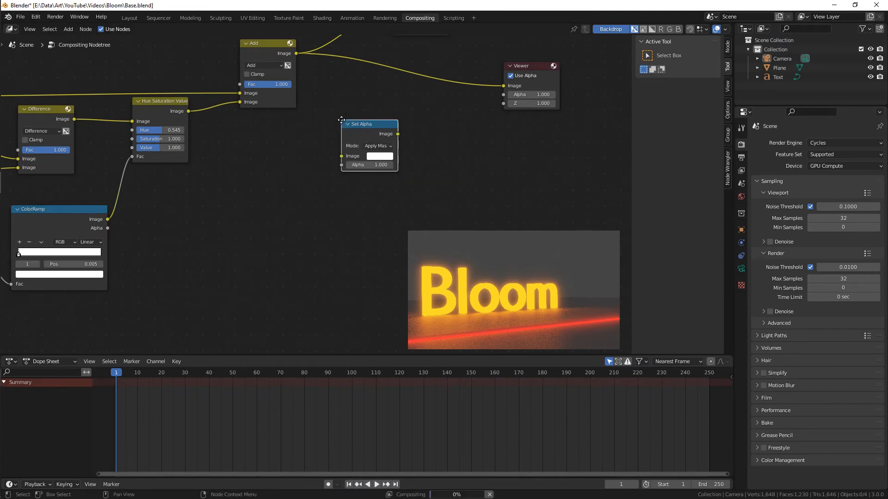
Set Set Alpha to Replace Alpha and add a File Output writing to C:\tmp\Bloom.
left_click(376, 146)
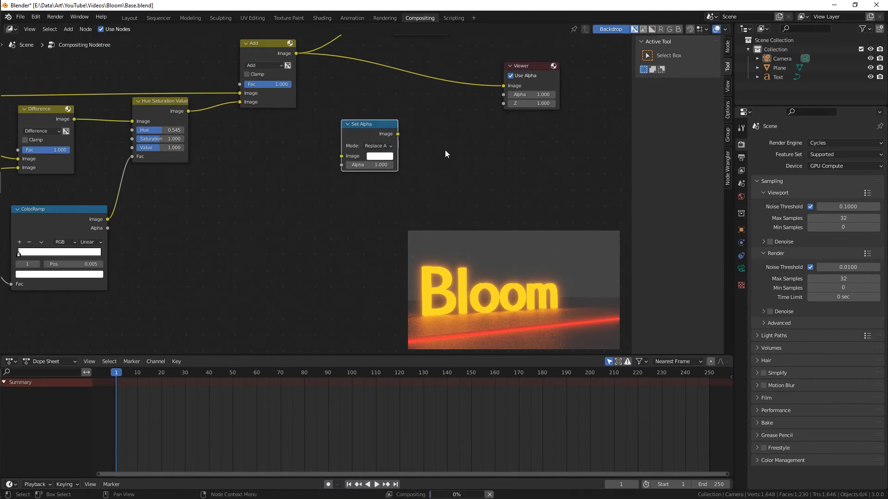
type("fi")
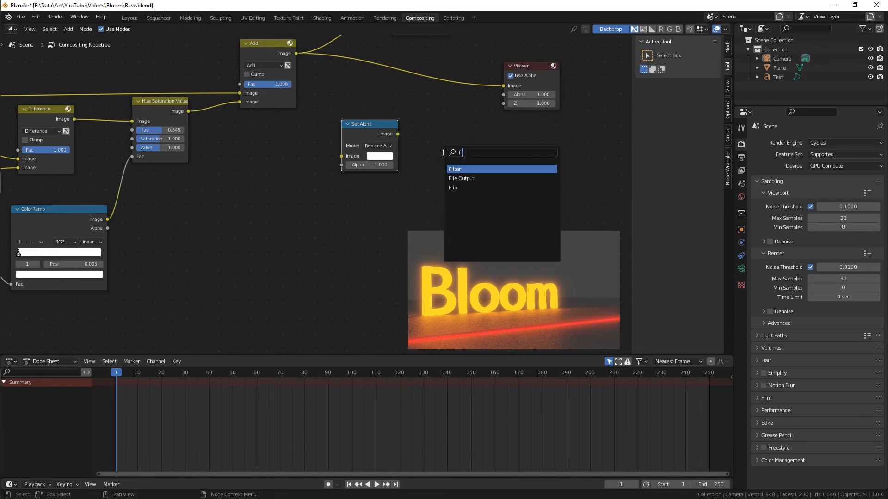
left_click(461, 178)
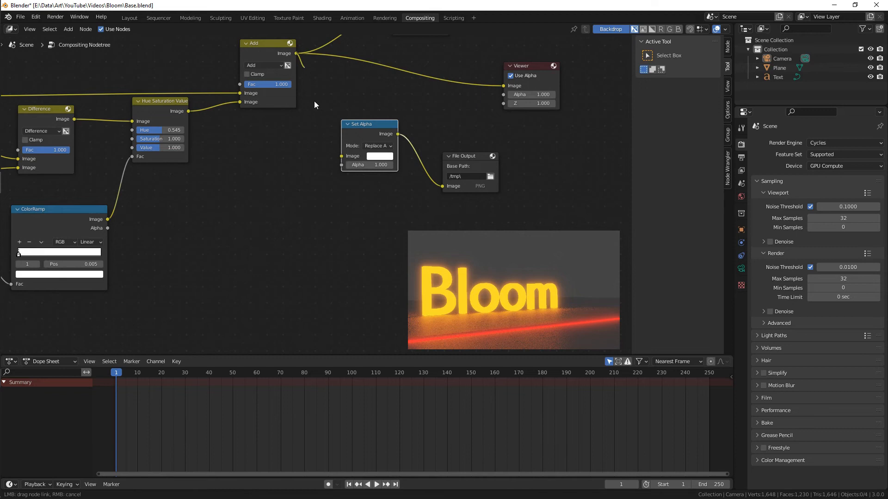
left_click(489, 176)
type("B")
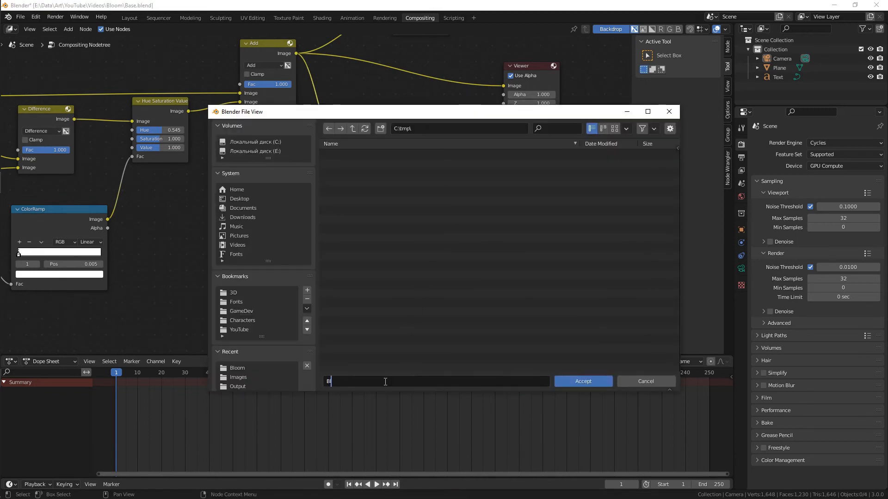
left_click(582, 381)
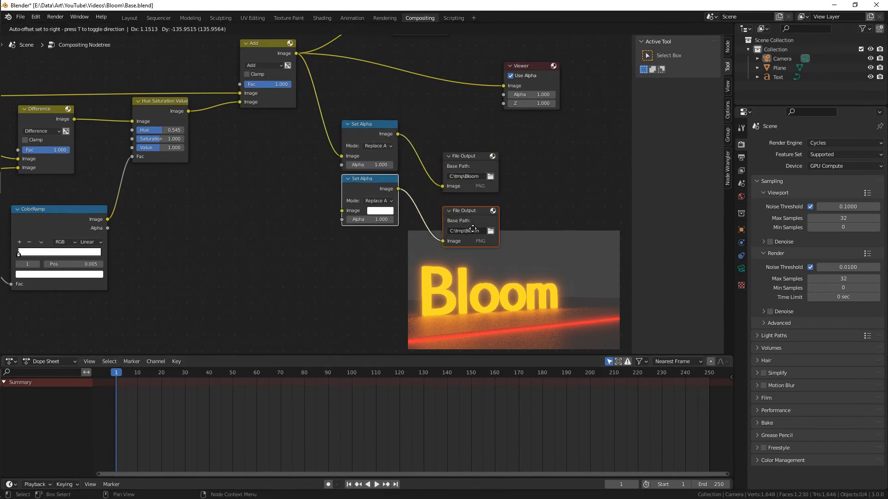
Point the second output to C:\tmp\Alpha, feed render alpha into Set Alpha, and save.
left_click(489, 231)
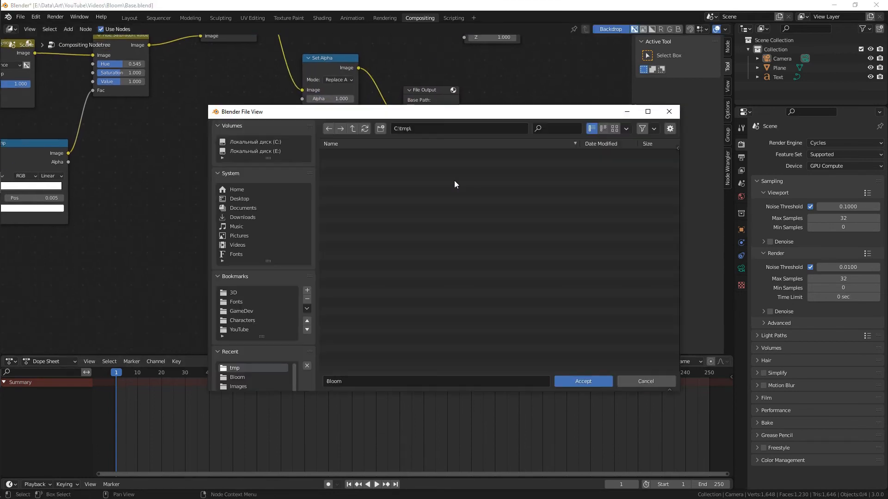
type("Alpha")
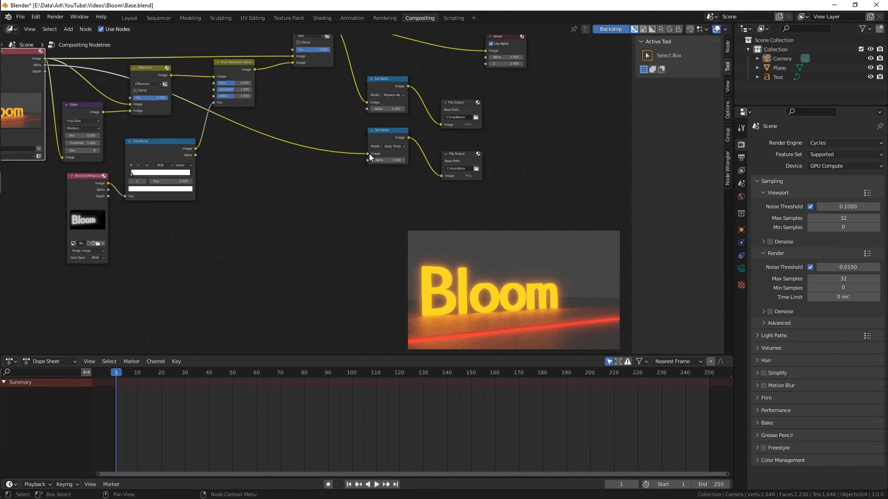
left_click(396, 155)
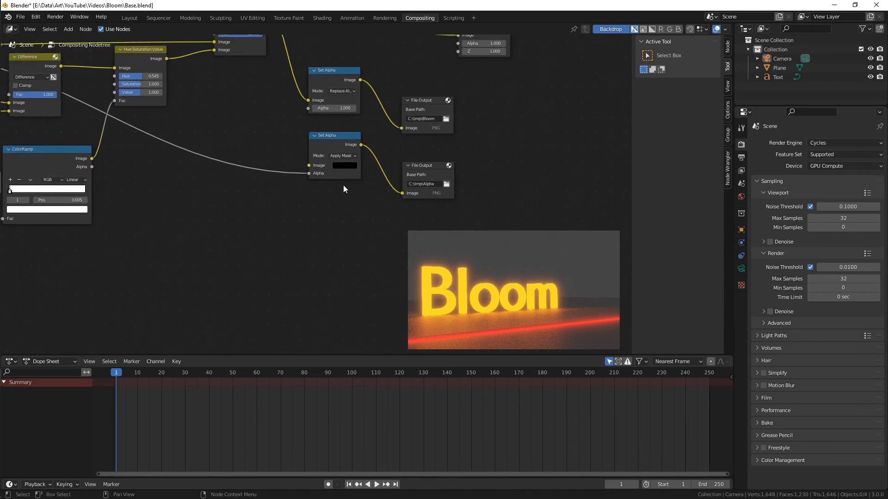
key("ctrl+s")
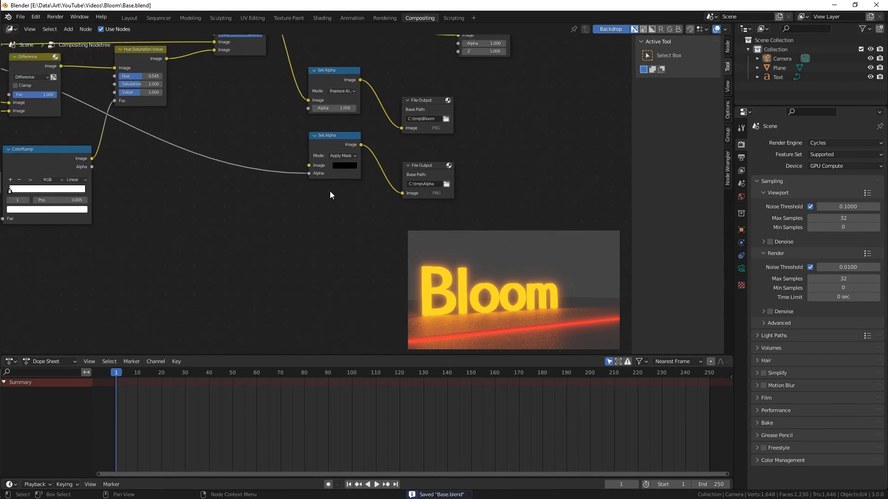
left_click(158, 18)
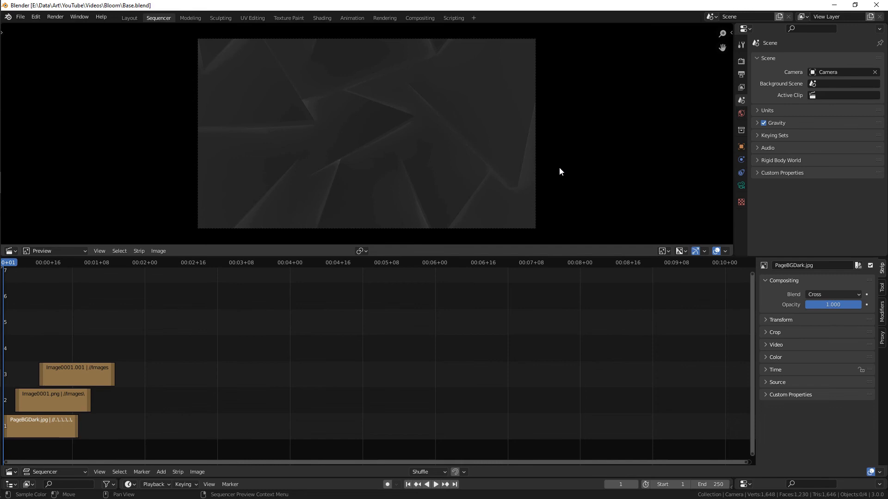
mouse_move(246, 221)
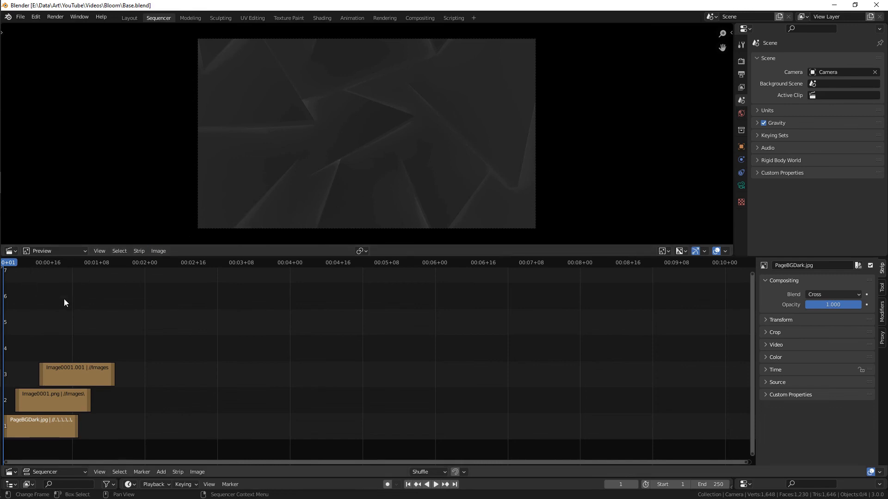
mouse_move(78, 295)
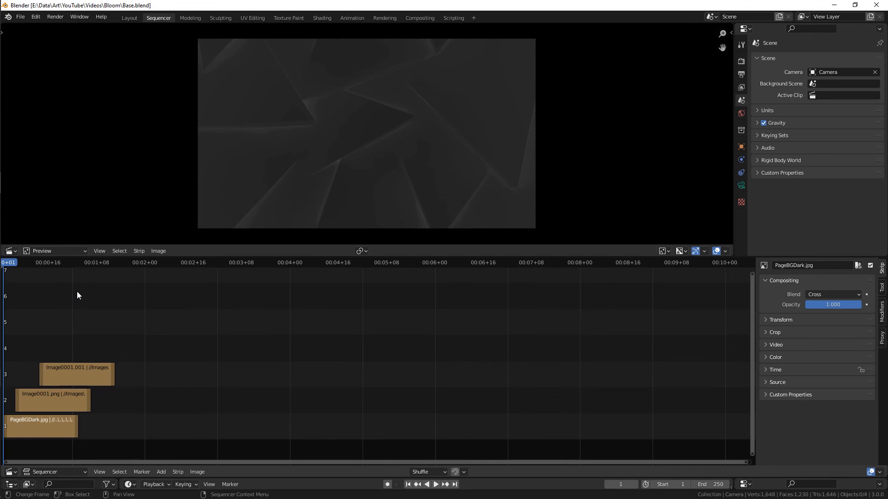
mouse_move(44, 286)
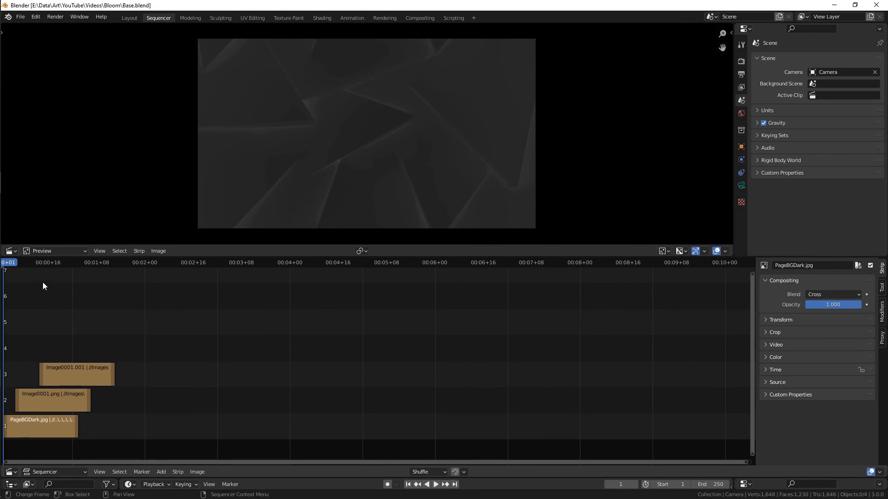
mouse_move(30, 271)
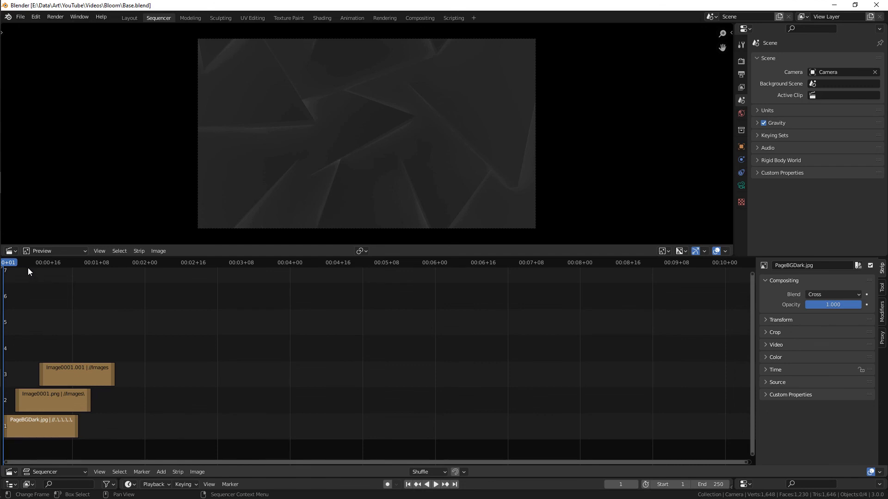
Go to frame 18 and set the Image0001.png strip's blend to Alpha Over.
left_click(54, 262)
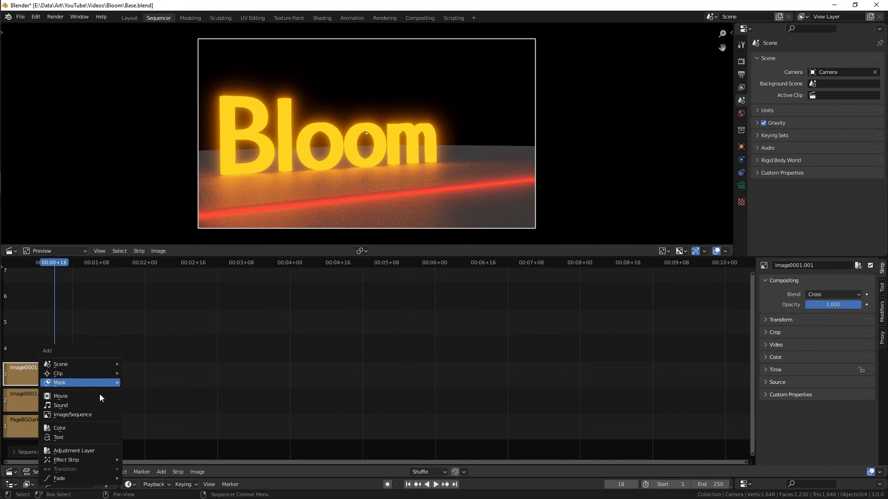
mouse_move(84, 414)
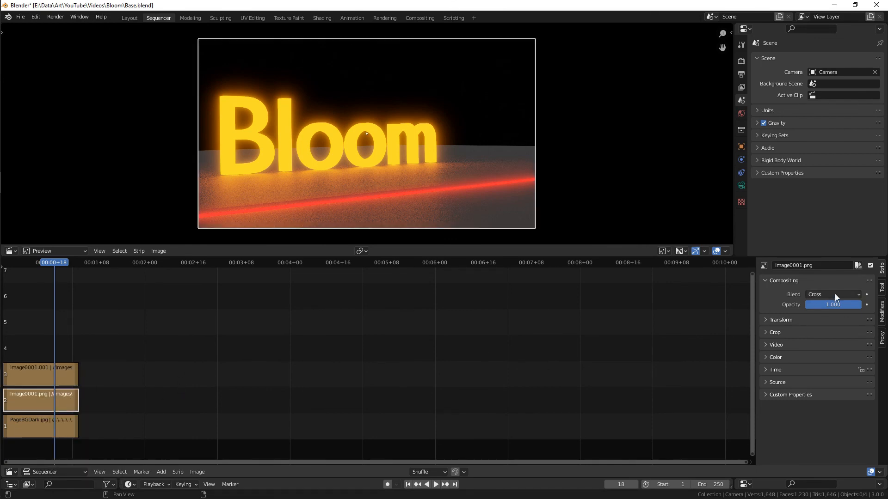
left_click(832, 295)
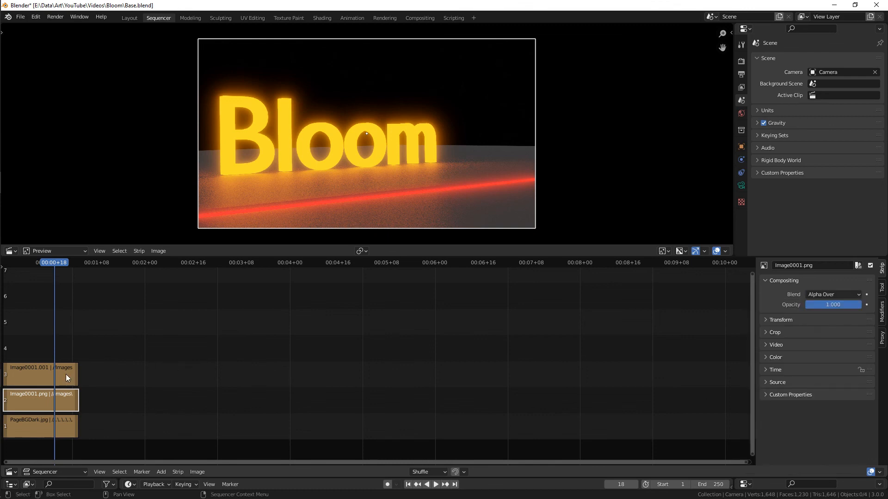
left_click(833, 295)
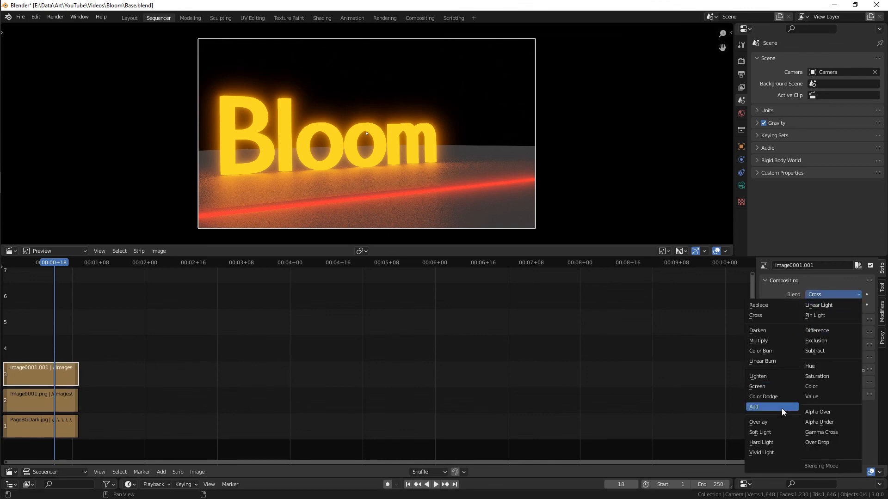